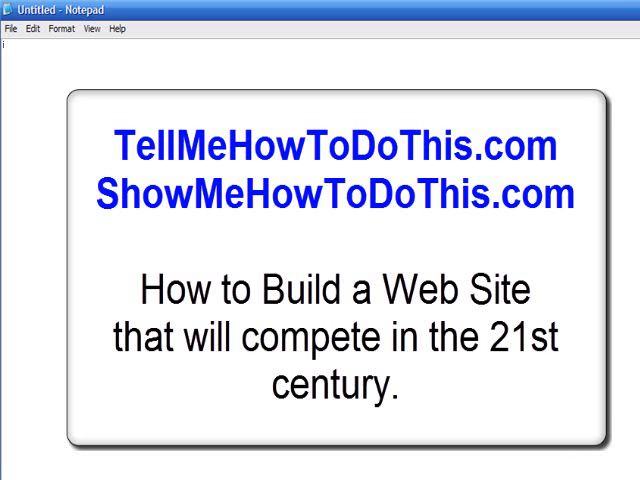
Step: Begin the page source with the opening <html> tag on its own line
type("<html>")
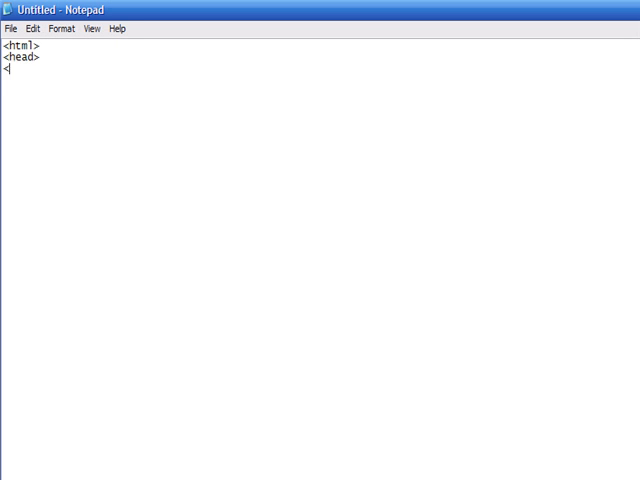
Step: Complete the skeleton with </head>, <body>, 'This is my page', </body> and </html>
type("/head>")
type("<")
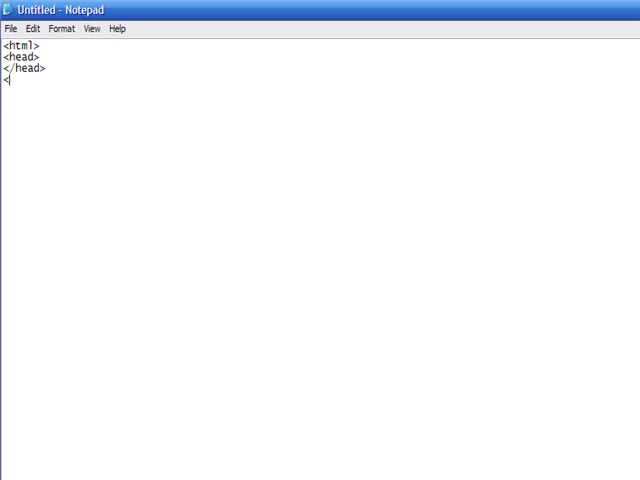
type("body>")
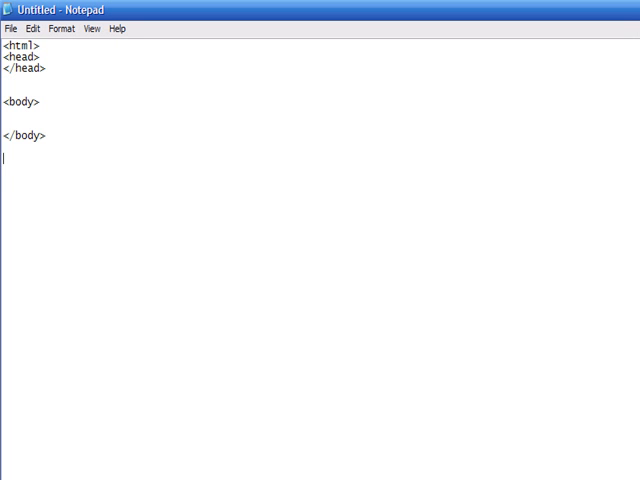
type("<ht")
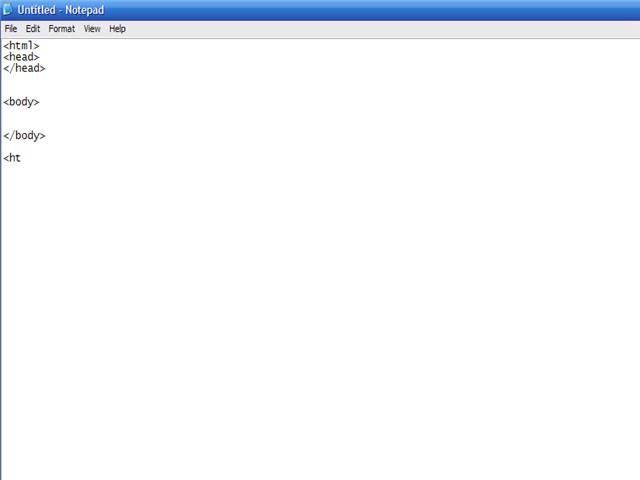
type("ml>")
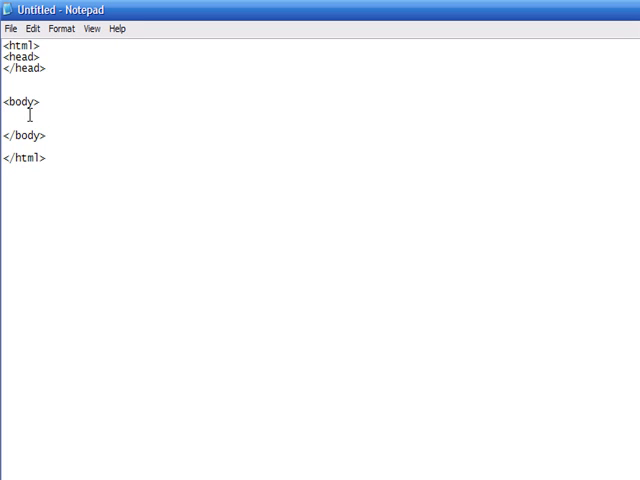
type("This is y")
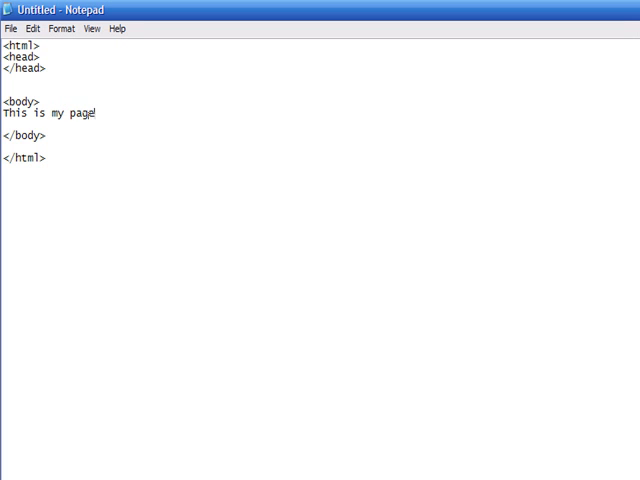
Step: Save the page as test.html with the Save as type set to All Files
left_click(12, 28)
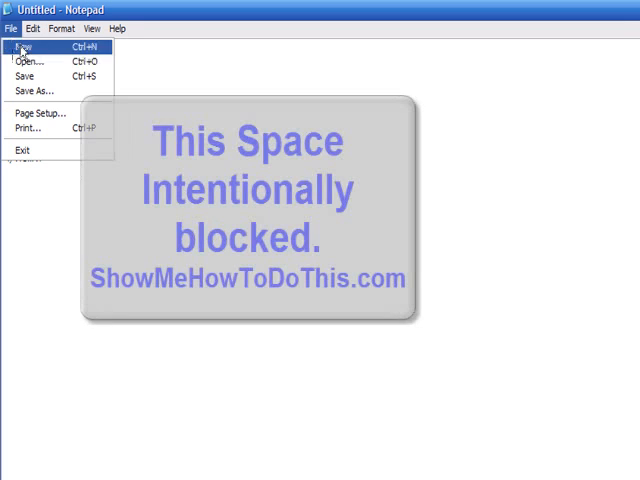
left_click(24, 76)
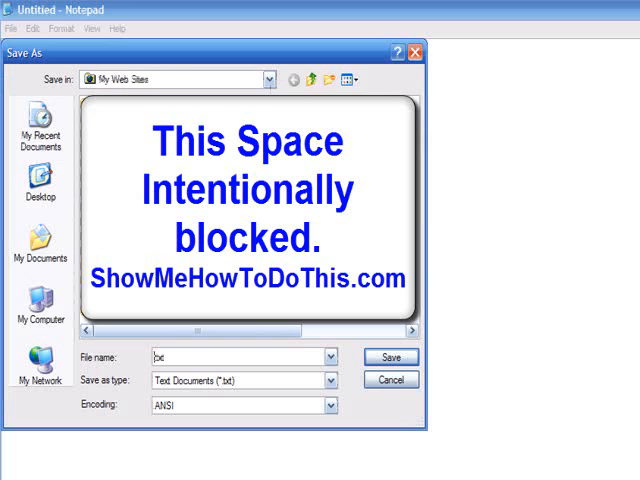
type("test.txt")
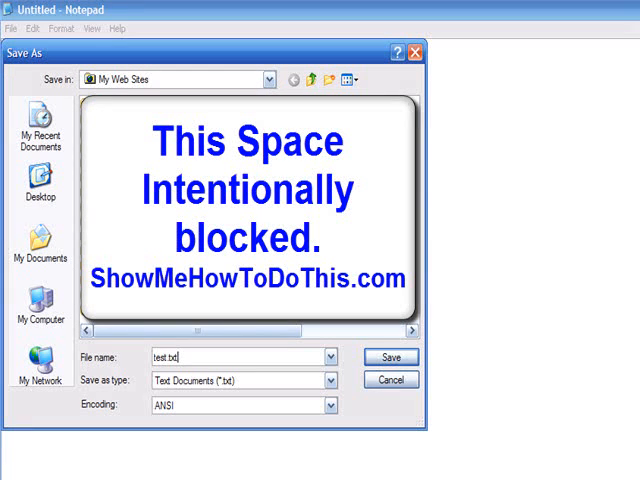
type("test.html")
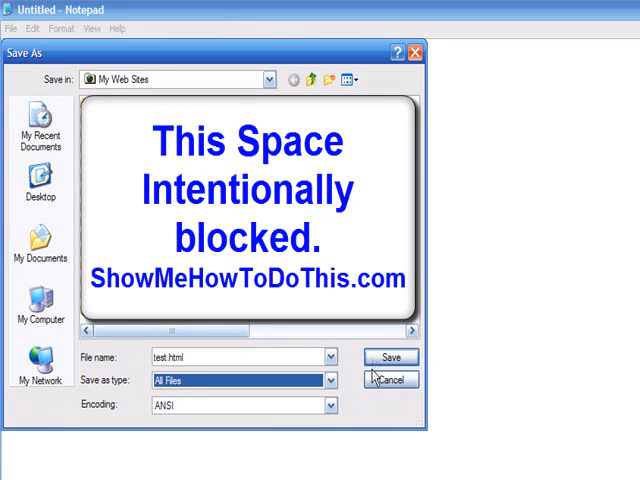
left_click(390, 356)
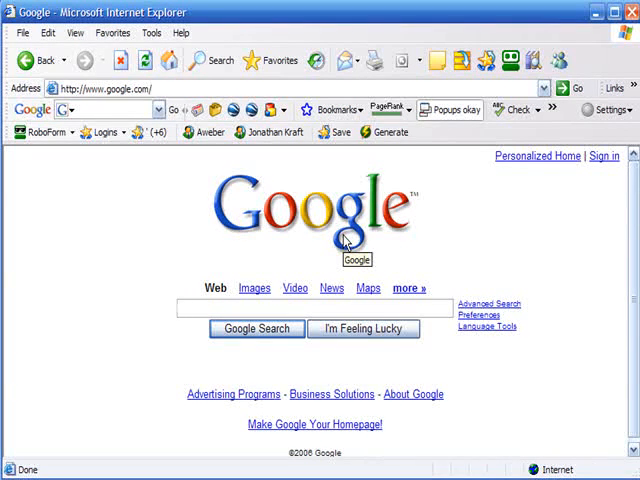
Step: Start opening a local file in Internet Explorer and pick the folder to look in
left_click(22, 32)
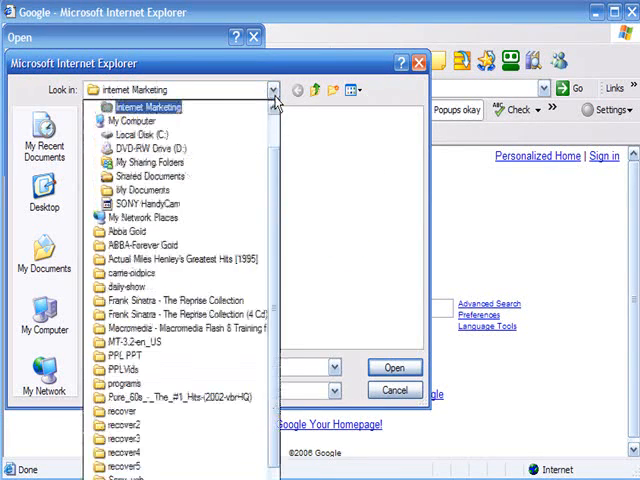
left_click(394, 368)
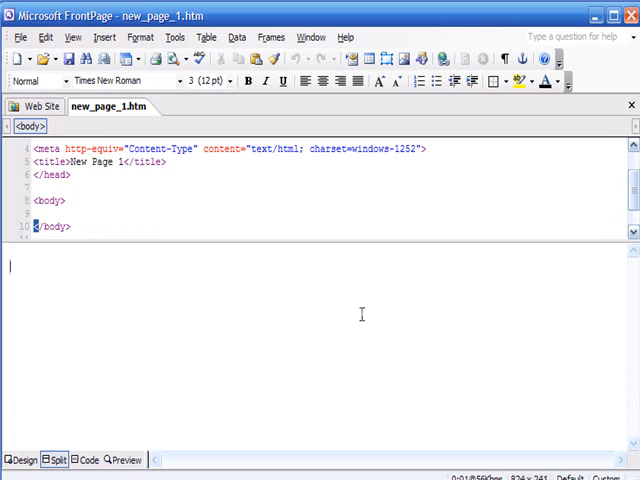
Step: Enter WYSIWYG and What You See Is What You Get, one word per line
type("WYSIWYG")
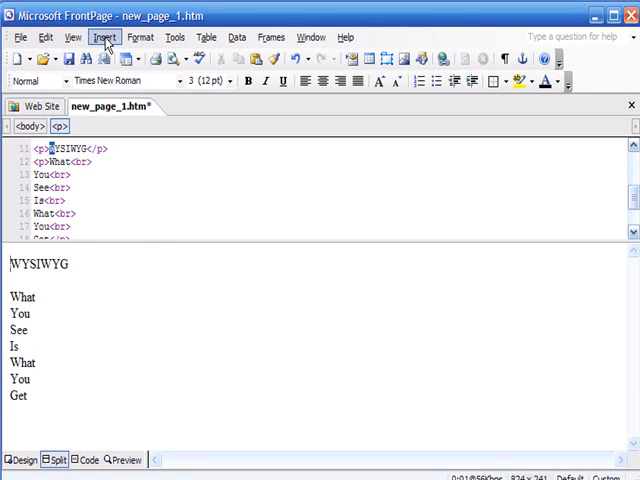
Step: Insert the payment logos picture and add a TEXT heading above it
left_click(104, 36)
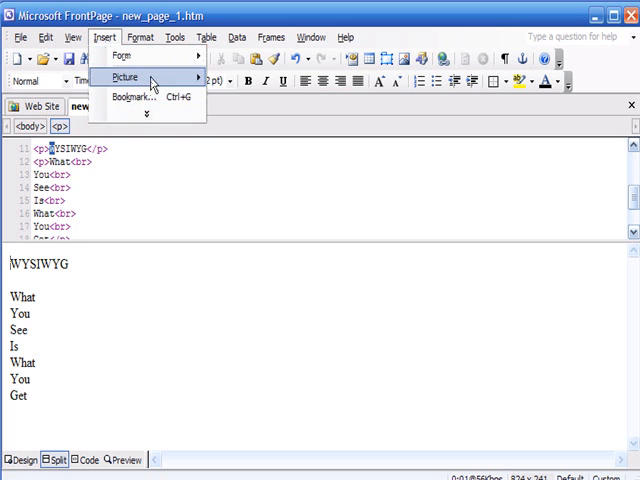
left_click(124, 76)
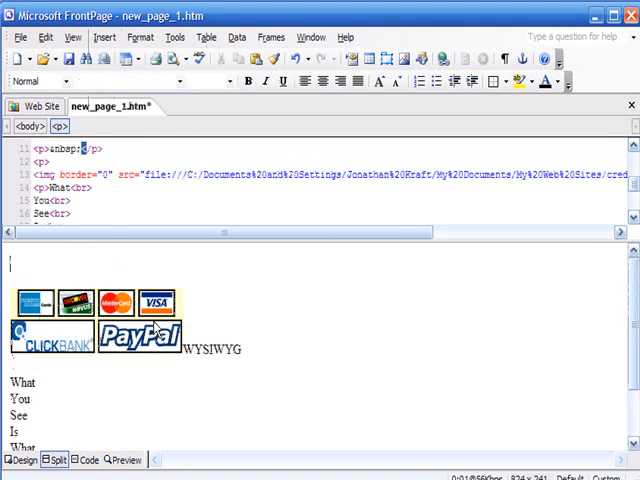
type("TEXT</font></b>")
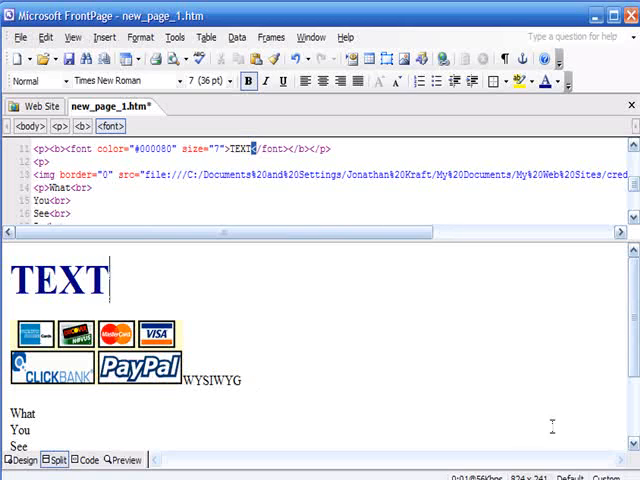
scroll("down", 3)
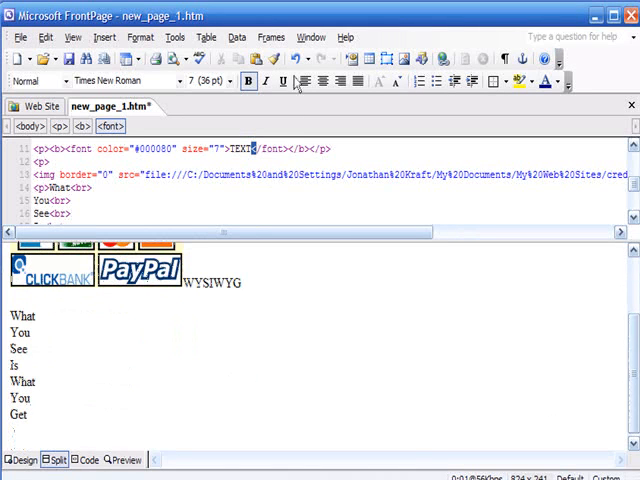
scroll("down", 3)
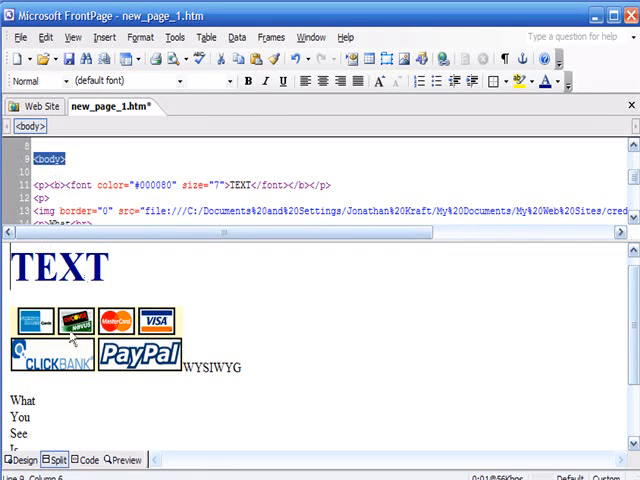
scroll("down", 3)
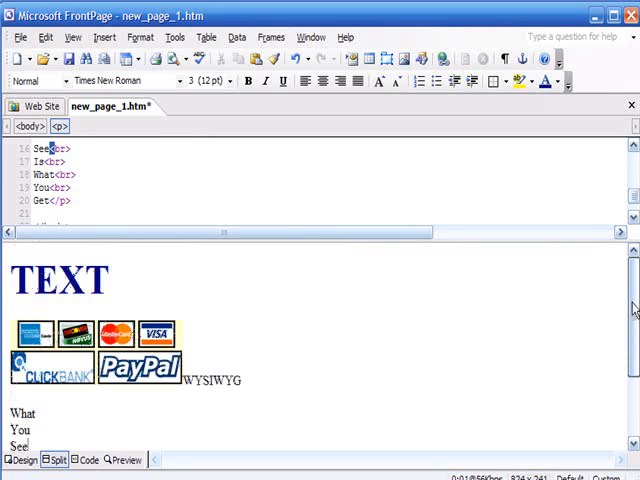
mouse_move(540, 294)
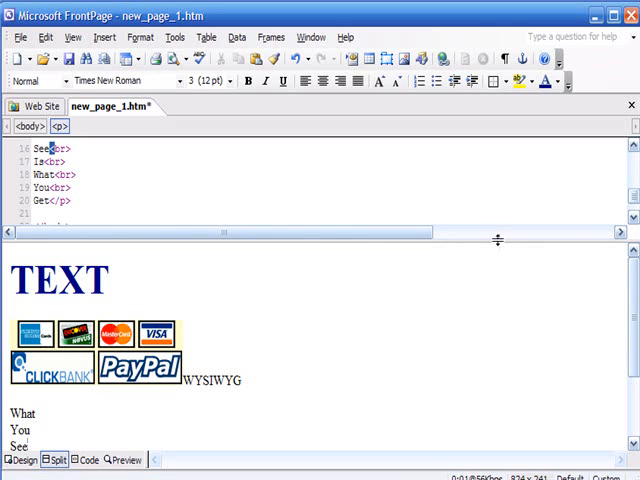
mouse_move(388, 212)
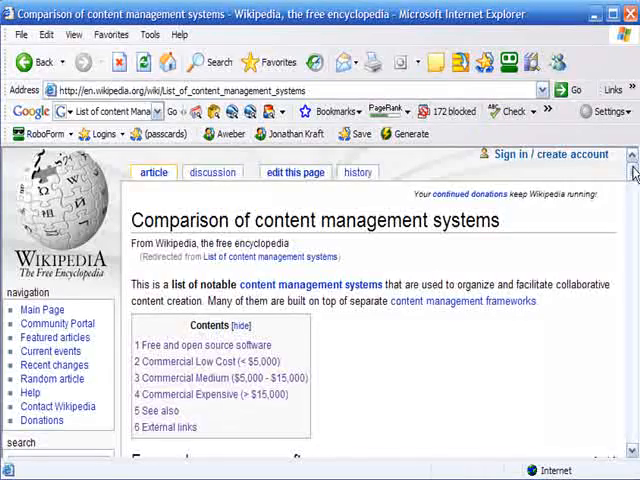
Step: Scroll down through the Wikipedia content management systems comparison table
scroll("down", 3)
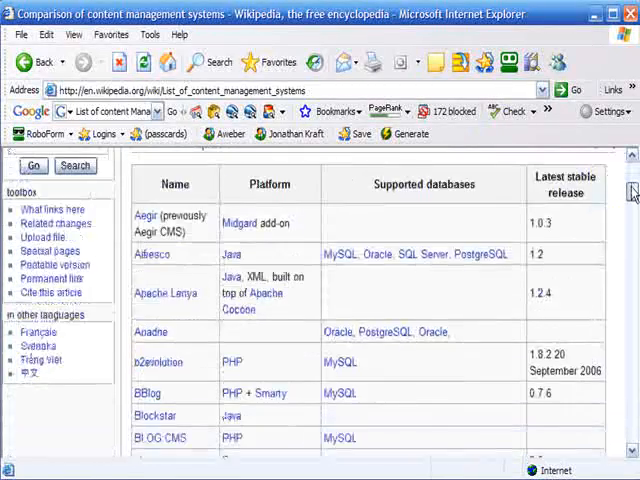
scroll("down", 3)
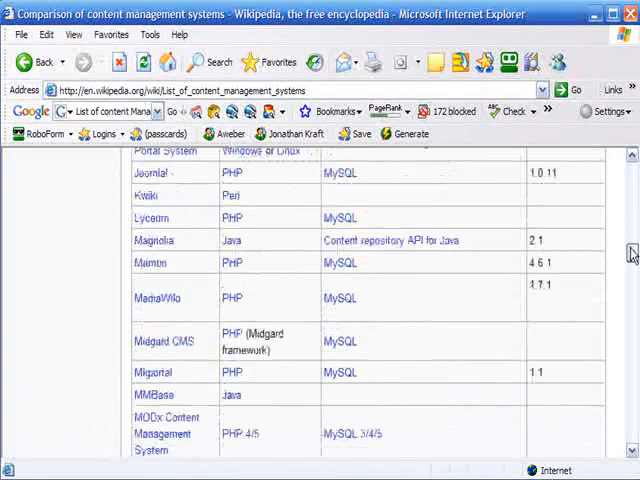
scroll("down", 3)
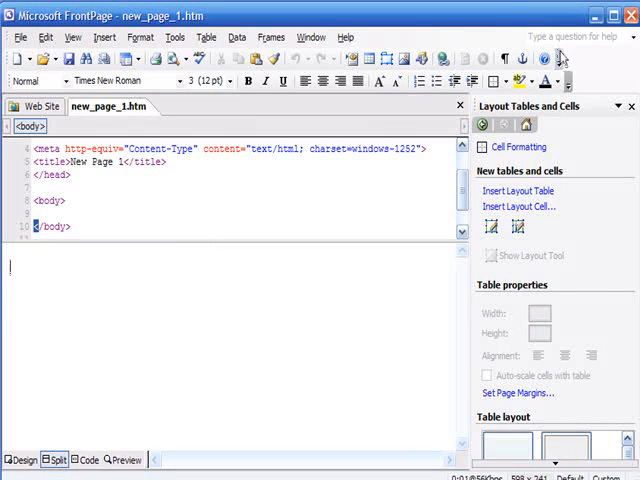
Step: Close the Layout Tables and Cells task pane beside the blank page
left_click(632, 106)
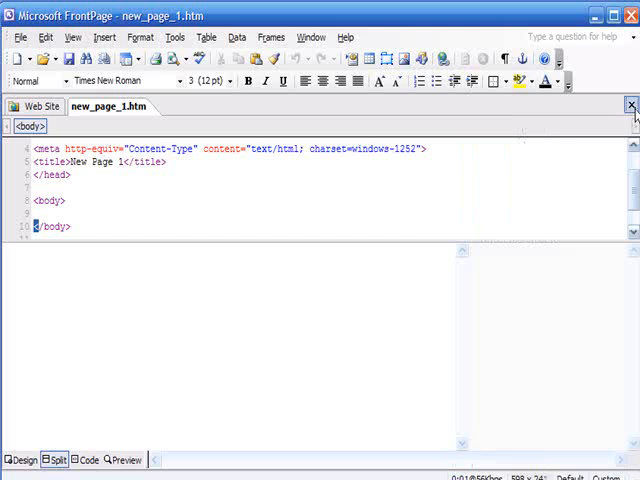